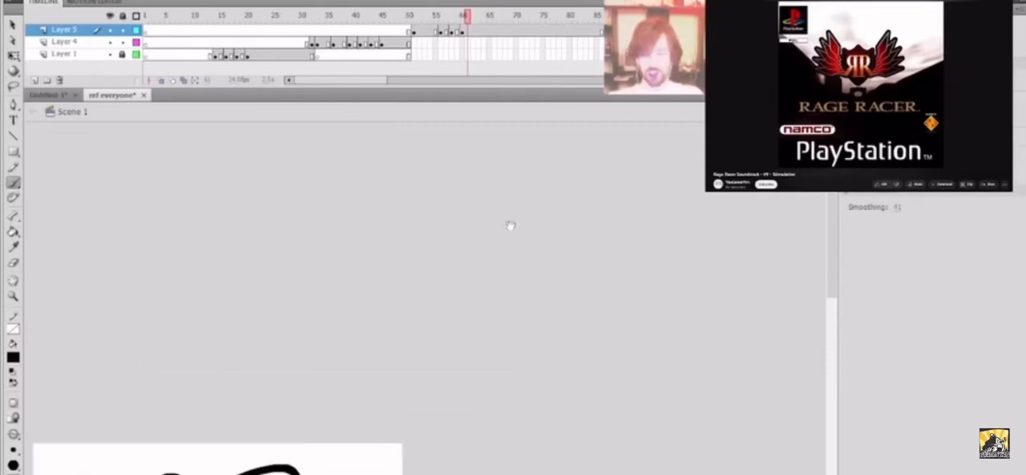
mouse_move(505, 254)
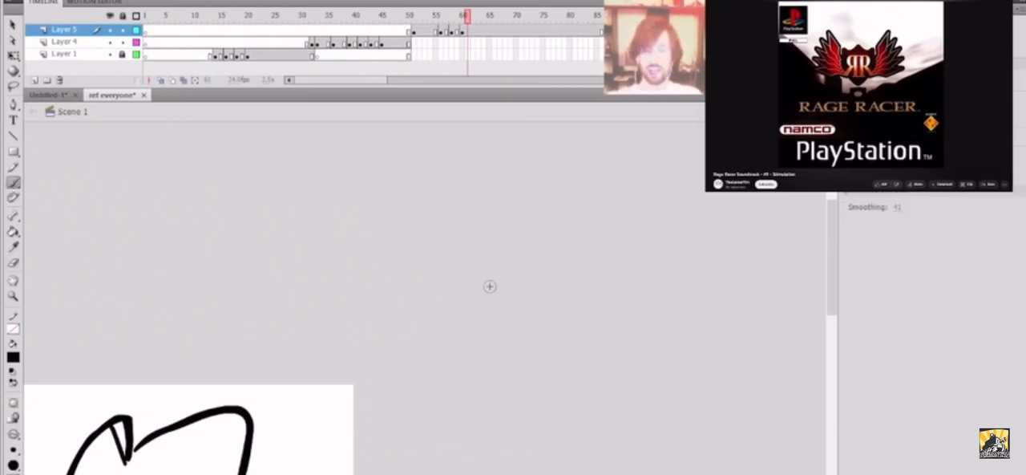
mouse_move(411, 210)
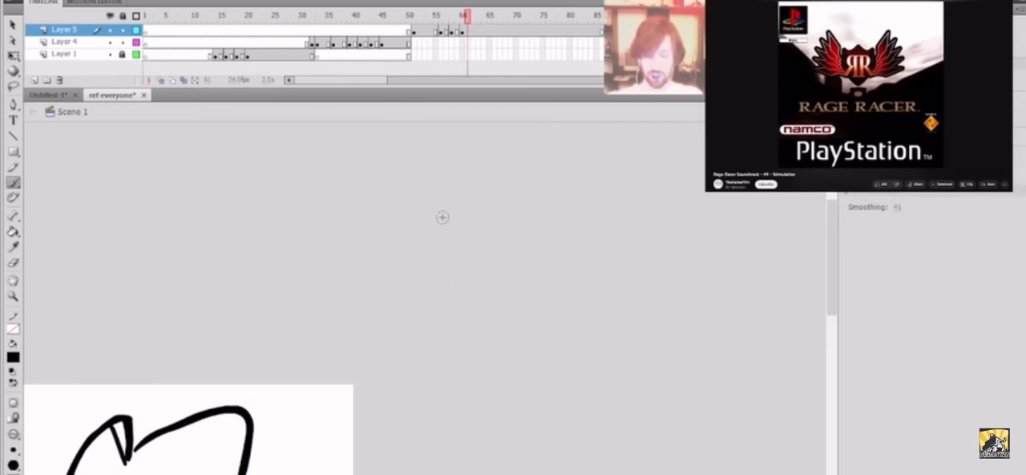
mouse_move(498, 125)
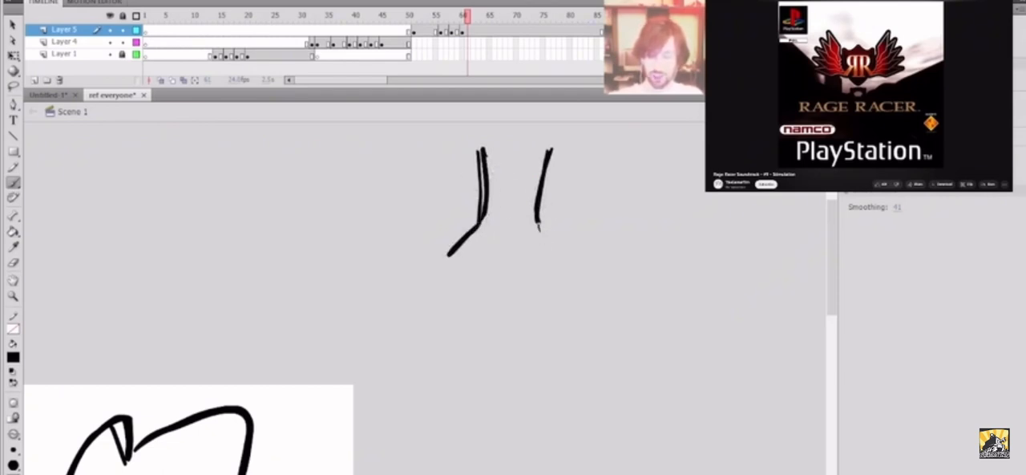
Brush the sloping top of the foot, the curled front toes and more toes along the bottom
drag(481, 216, 393, 281)
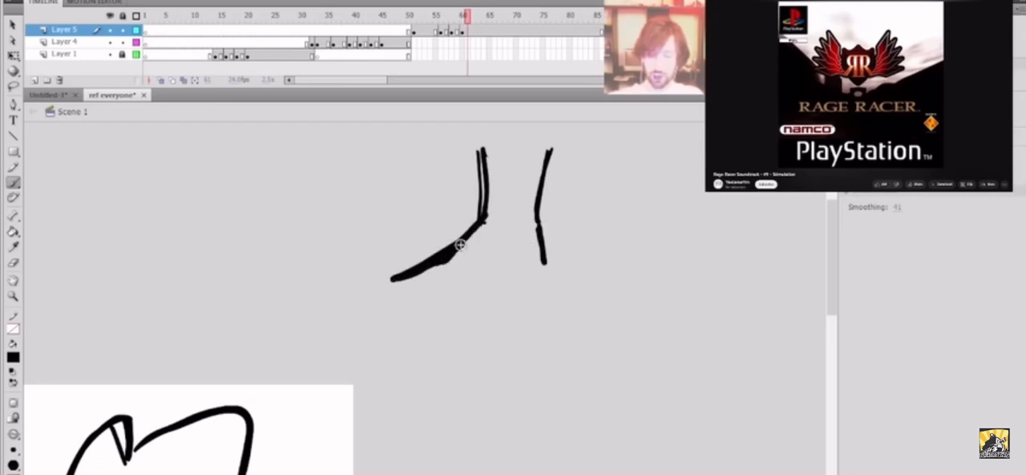
drag(432, 241, 369, 300)
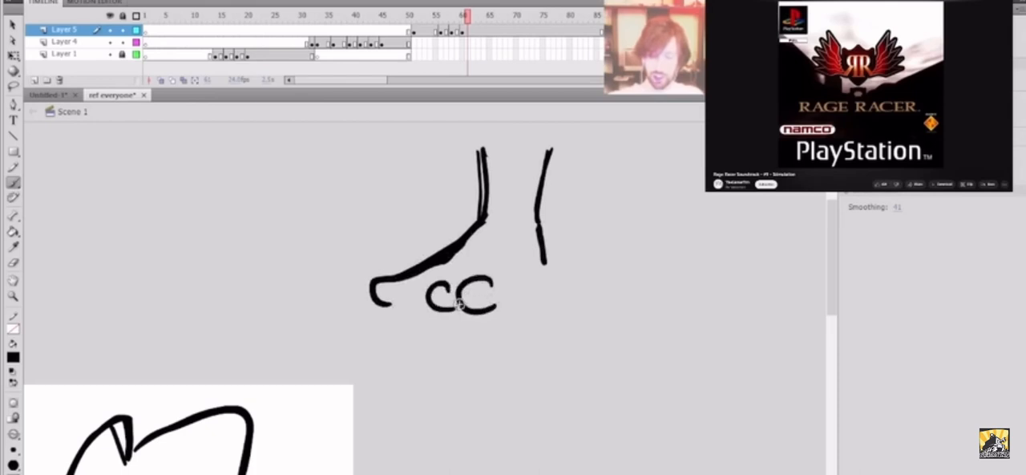
drag(433, 301, 521, 309)
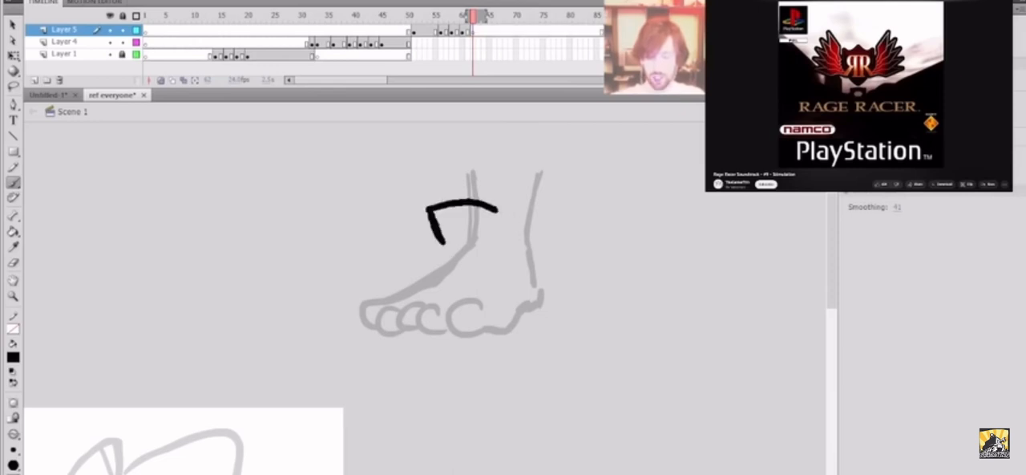
Outline the shoe's stepped collar, heel line, top edge and toe over the faded foot
drag(501, 208, 497, 240)
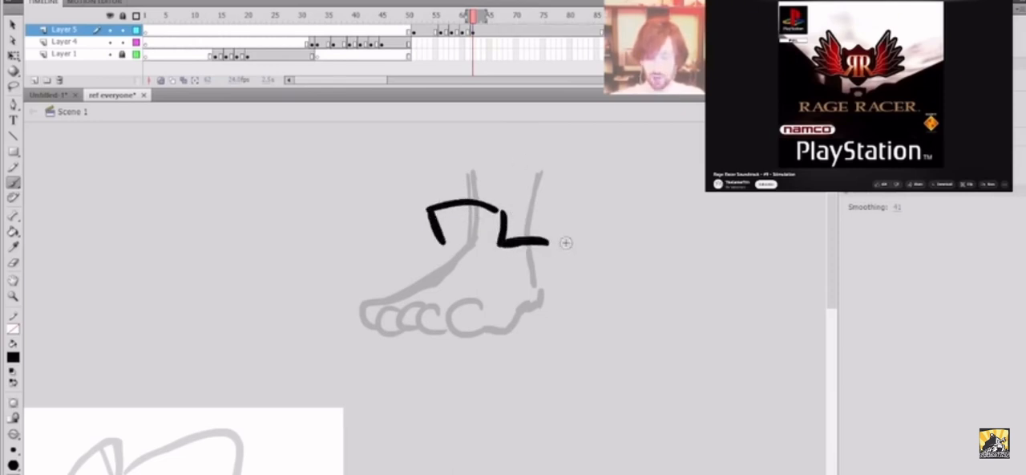
drag(537, 229, 561, 288)
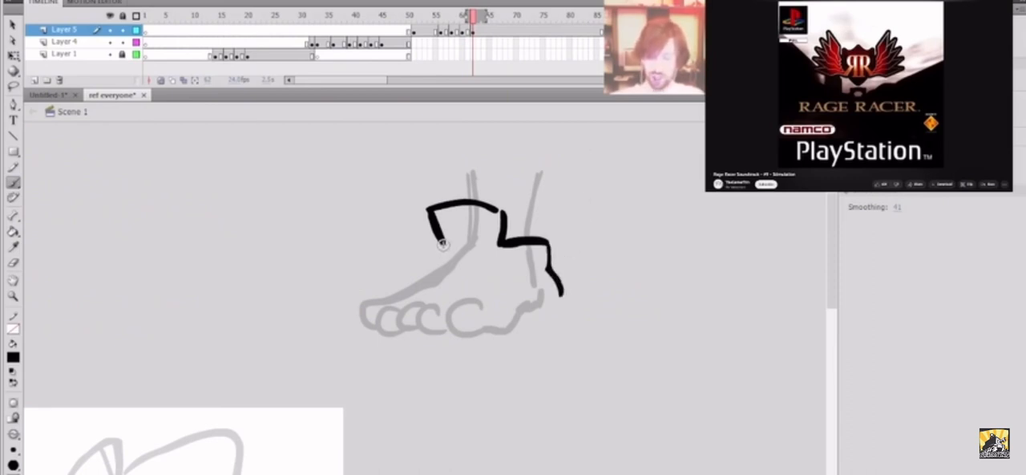
drag(439, 245, 367, 276)
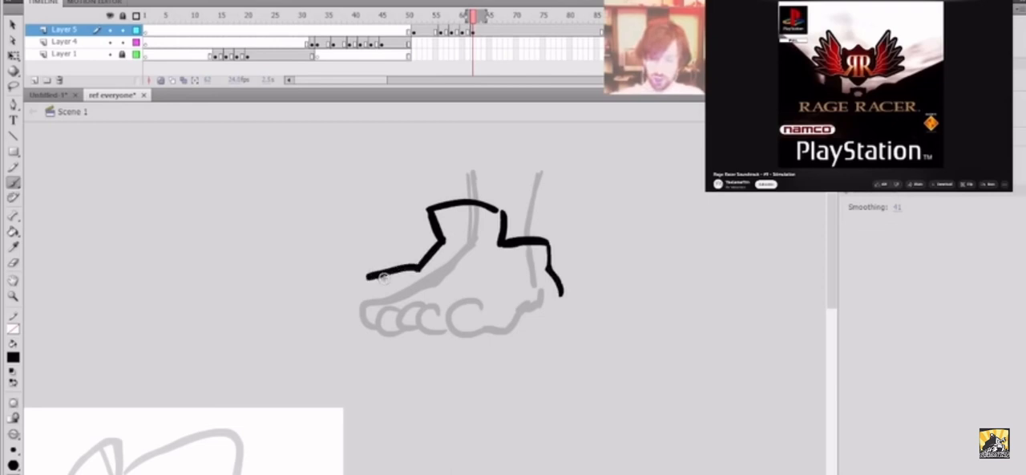
drag(381, 276, 349, 312)
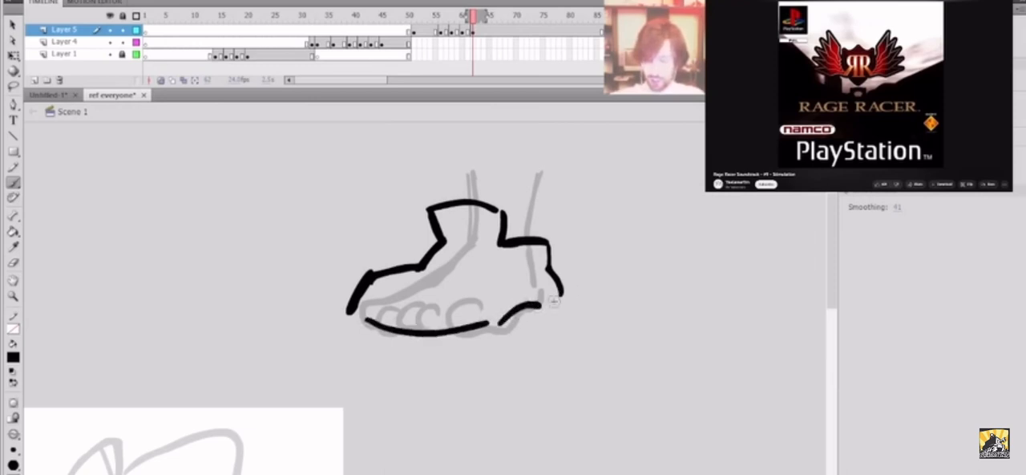
Add a thick sole curving up around the heel, a tongue line and the first laces
drag(553, 300, 359, 339)
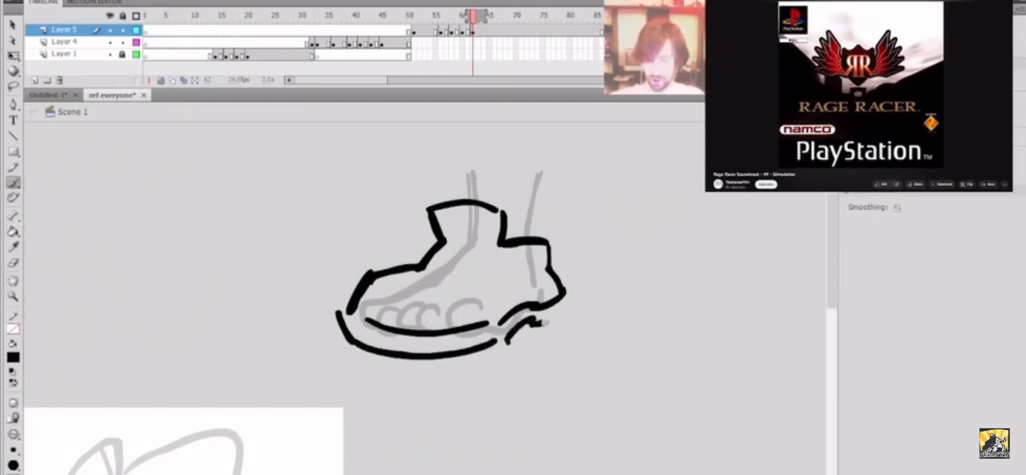
drag(545, 321, 573, 296)
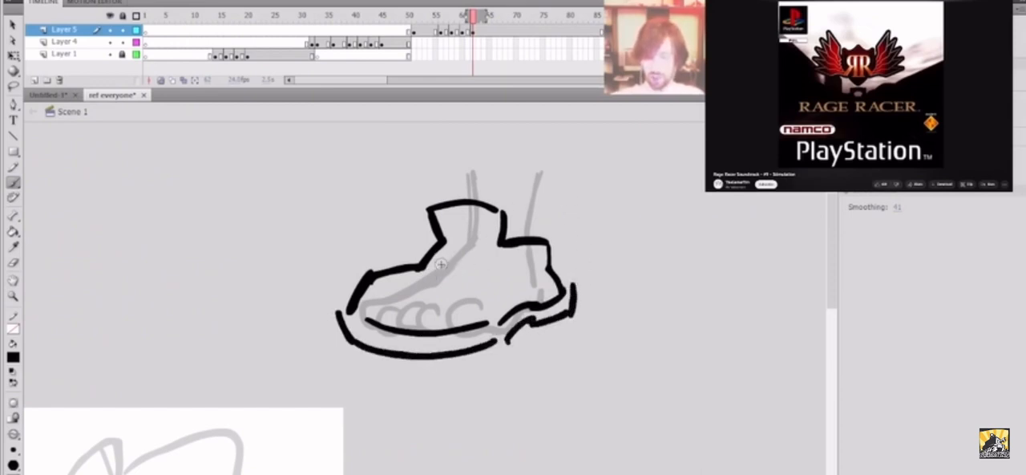
drag(417, 253, 457, 293)
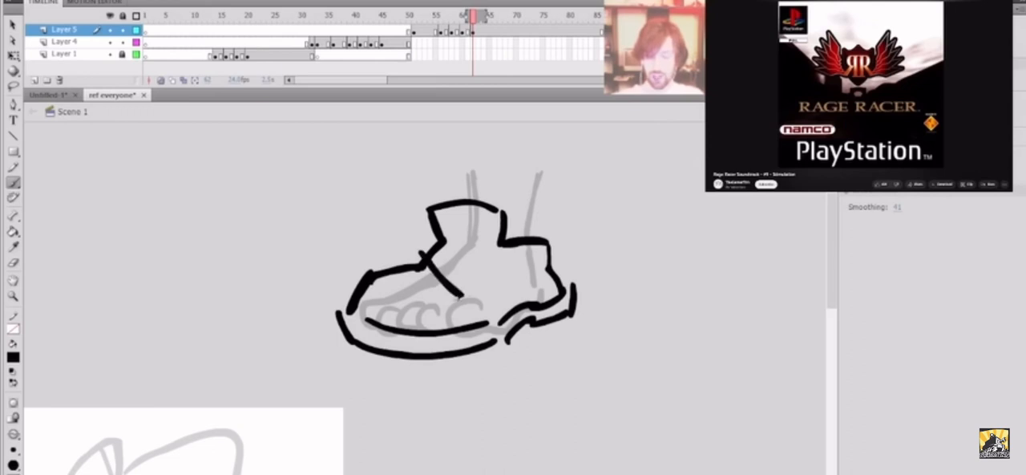
drag(417, 240, 473, 297)
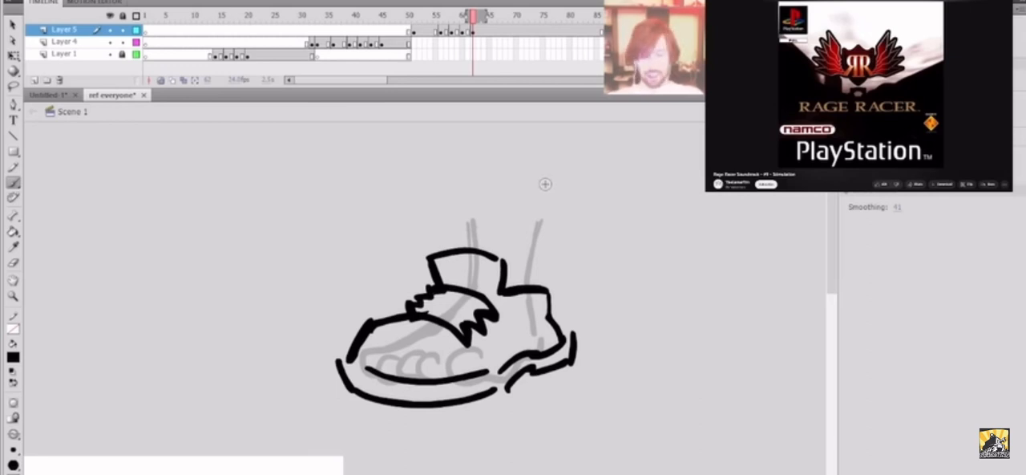
mouse_move(540, 212)
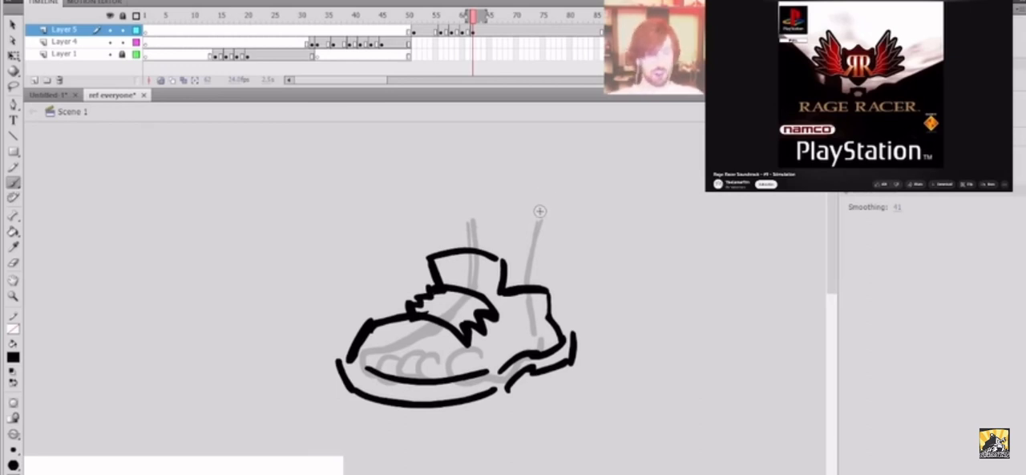